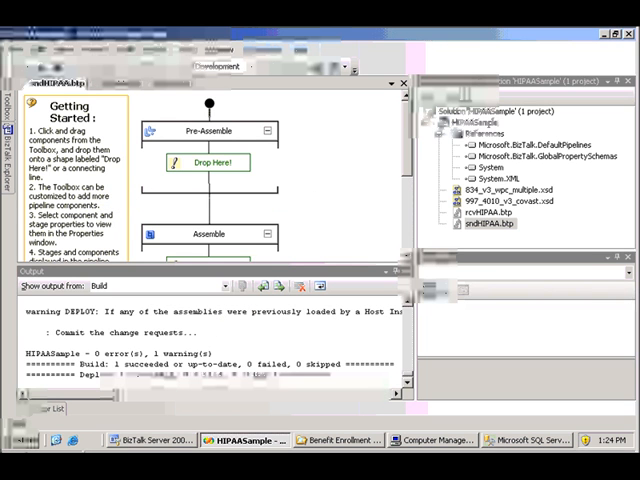
# - Expand the BizTalkHIPAA_EDIDb database's Tables folder in SQL Server Management Studio and scroll through the tables
pyautogui.click(20, 438)
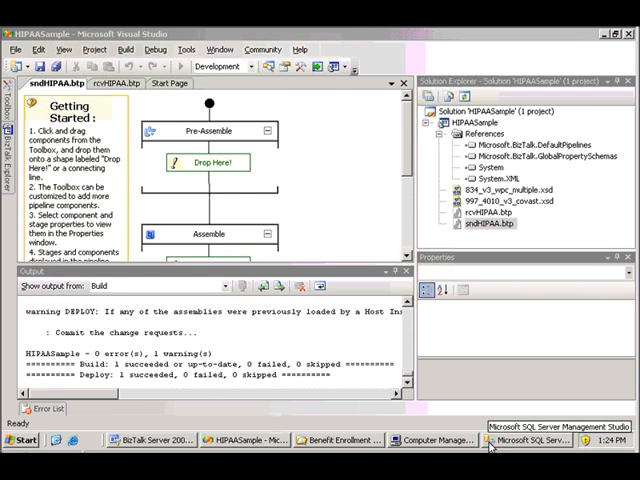
pyautogui.click(540, 439)
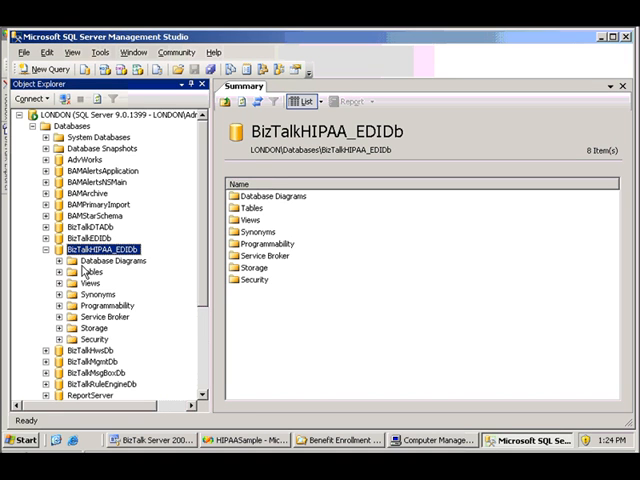
pyautogui.click(61, 271)
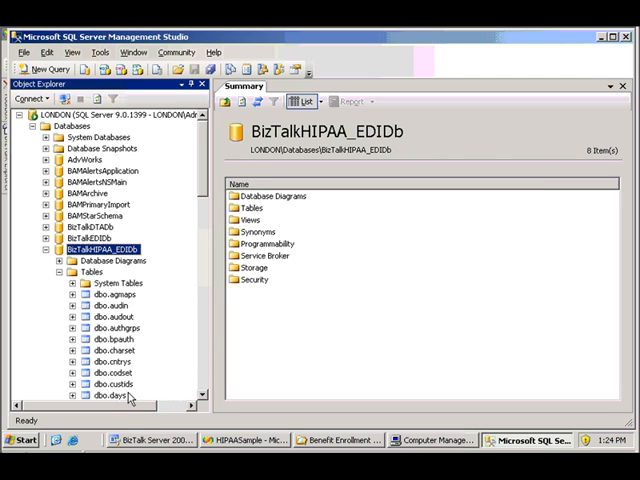
pyautogui.scroll(-3)
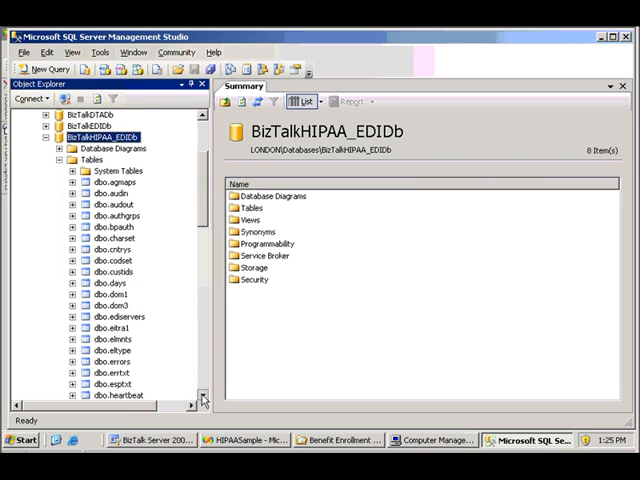
pyautogui.scroll(-3)
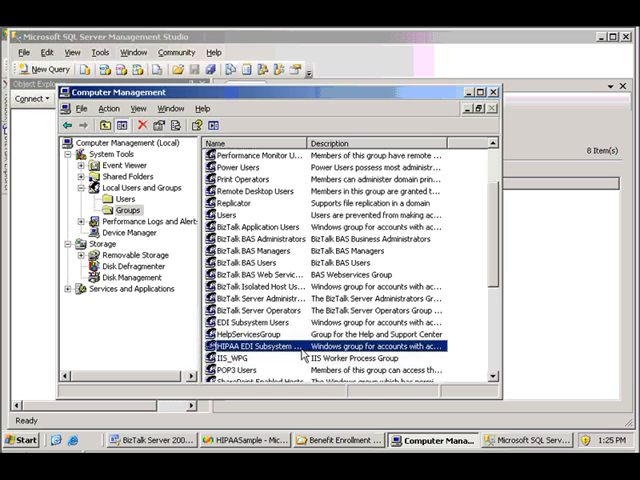
pyautogui.doubleClick(255, 345)
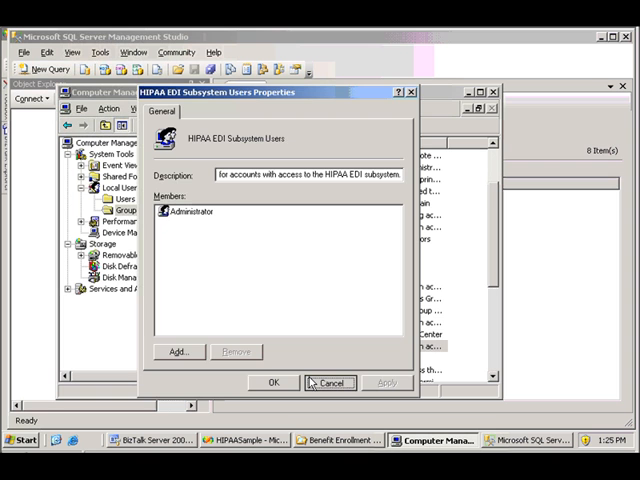
pyautogui.click(330, 382)
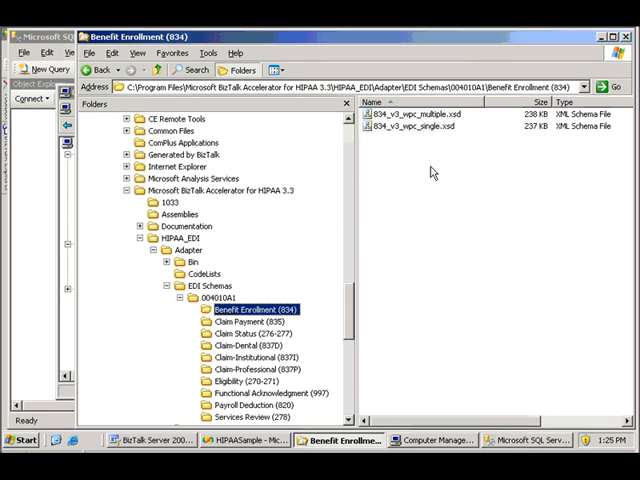
pyautogui.moveTo(415, 153)
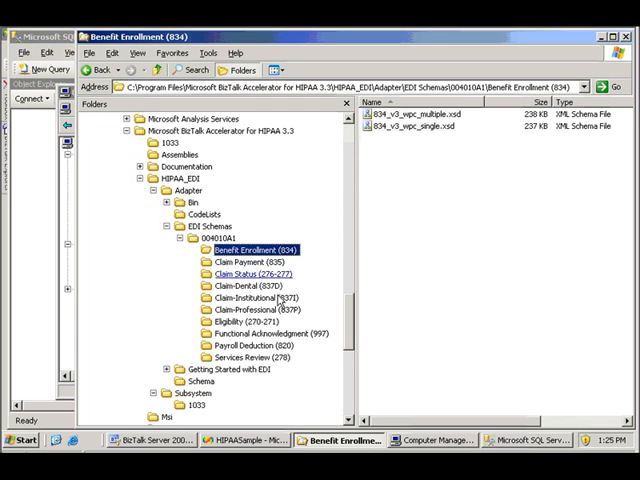
# - Select the Claim-Institutional (837I) folder under EDI Schemas\004010A1 in the Folders tree
pyautogui.click(253, 297)
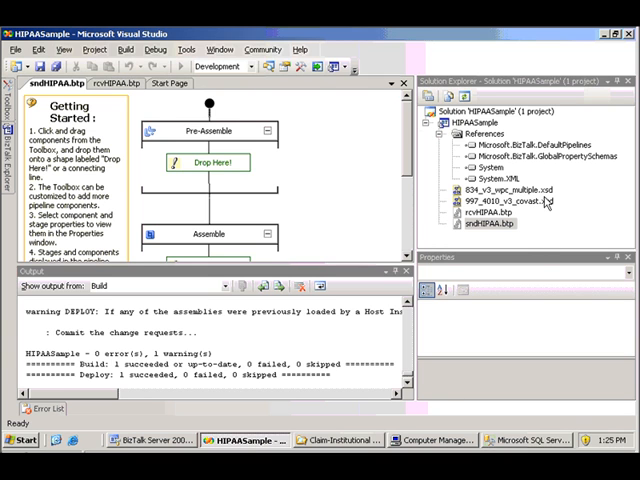
# - View 834_v3_wpc_multiple.xsd properties, then open rcvHIPAA and add HIPAA Disassembler to the Disassemble stage
pyautogui.click(501, 190)
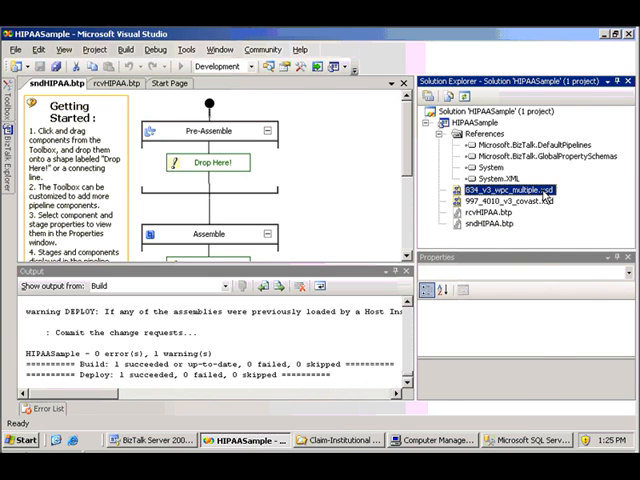
pyautogui.rightClick(512, 190)
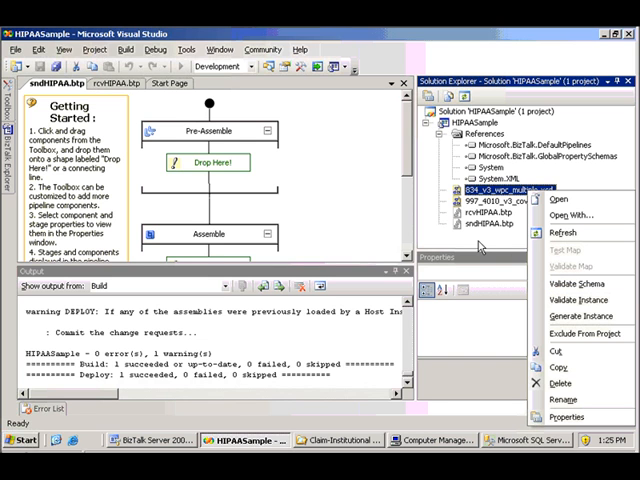
pyautogui.click(500, 188)
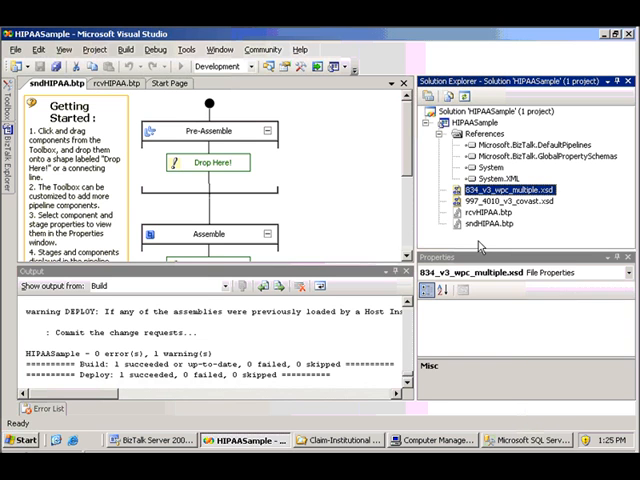
pyautogui.click(120, 84)
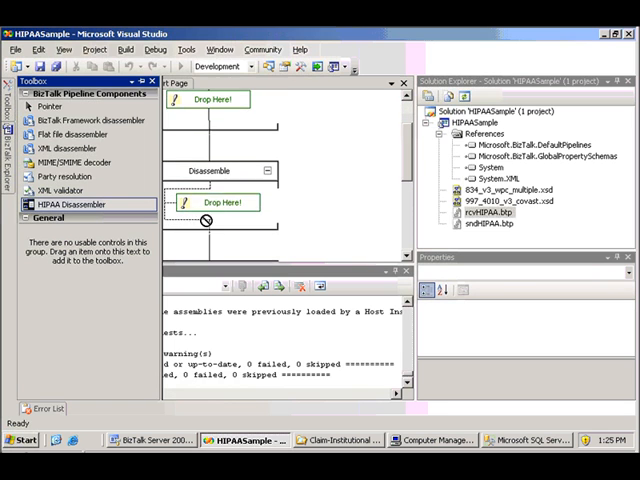
pyautogui.moveTo(78, 204); pyautogui.dragTo(215, 205)
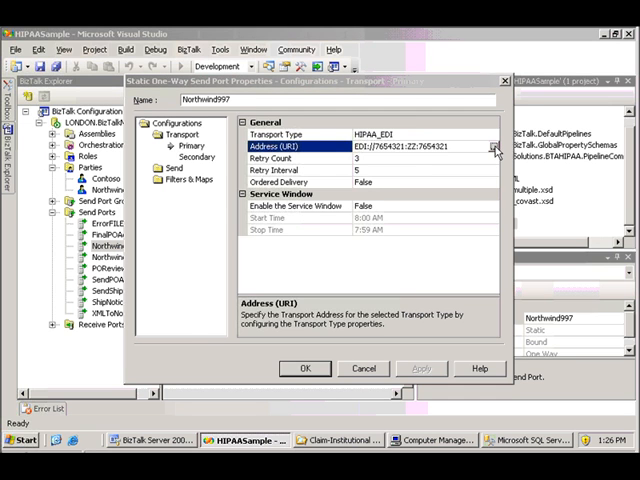
# - Inspect Northwind997's HIPAA_EDI transport properties, then cancel both dialogs unchanged
pyautogui.click(492, 147)
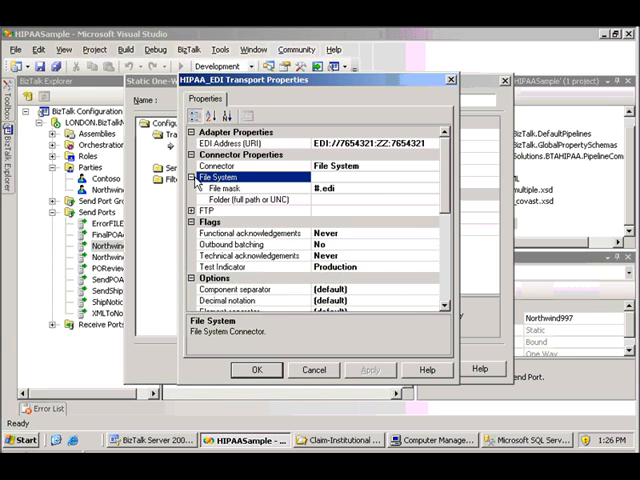
pyautogui.moveTo(386, 291)
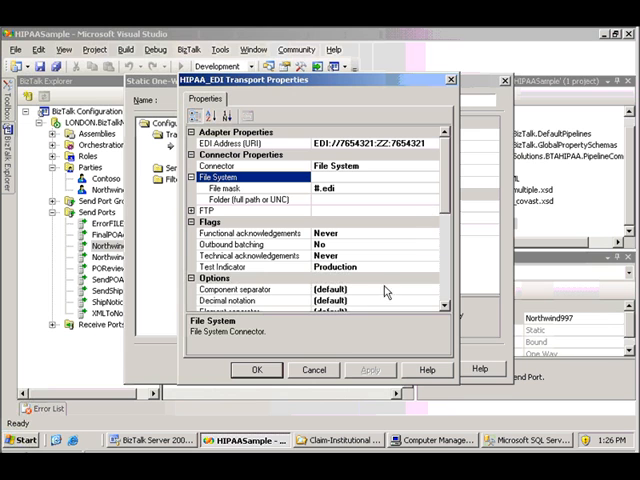
pyautogui.moveTo(328, 375)
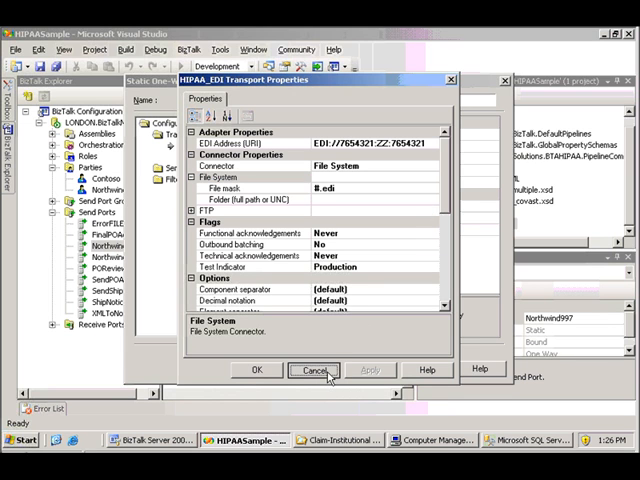
pyautogui.click(313, 370)
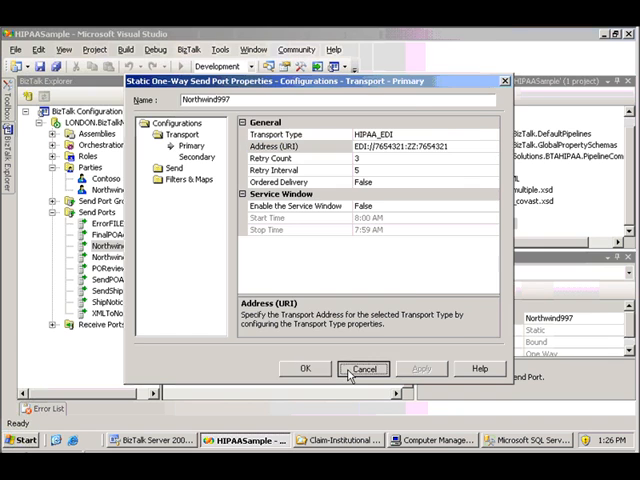
pyautogui.click(365, 369)
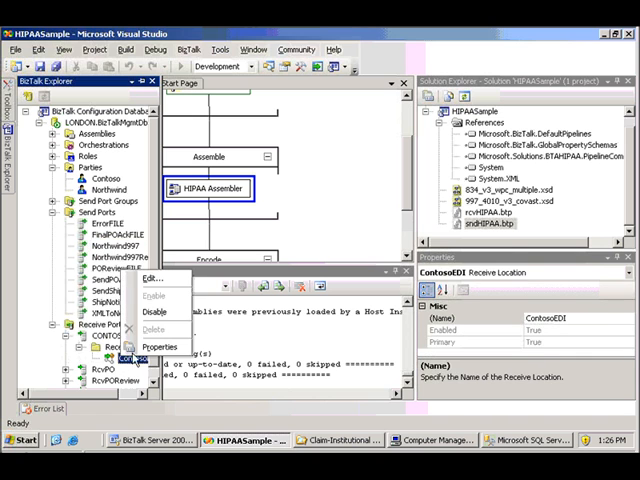
pyautogui.click(158, 345)
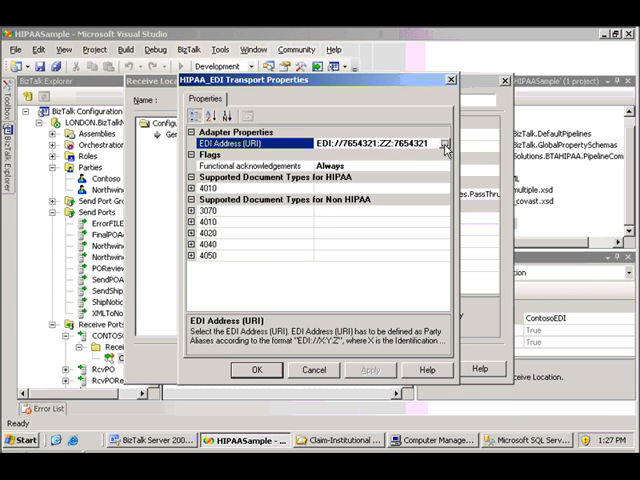
pyautogui.click(446, 144)
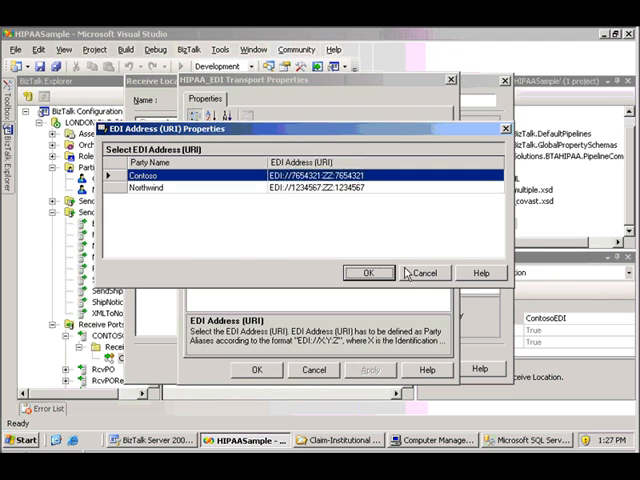
pyautogui.click(368, 272)
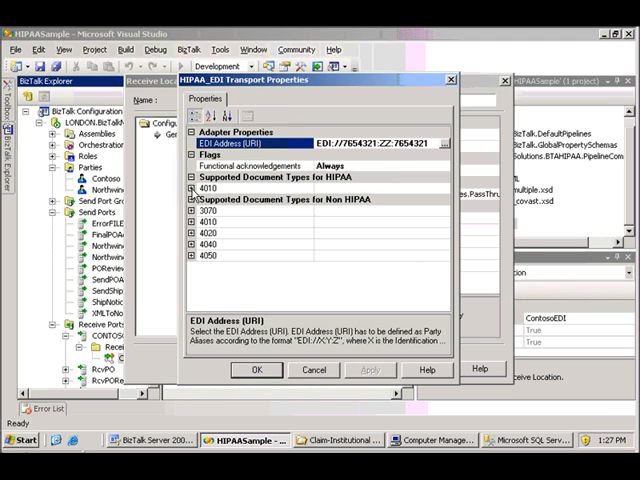
pyautogui.click(194, 190)
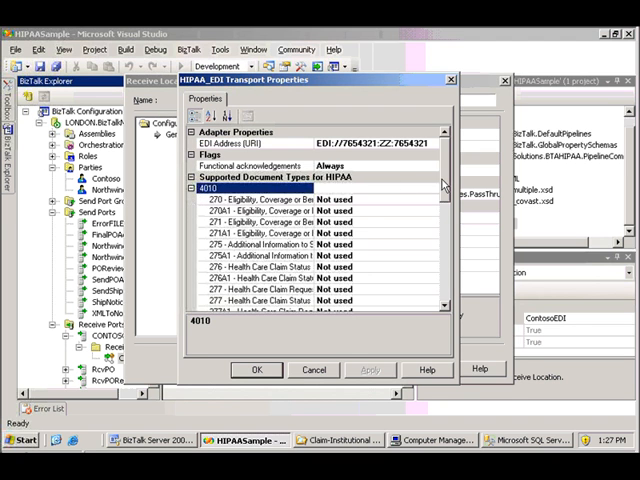
pyautogui.scroll(-3)
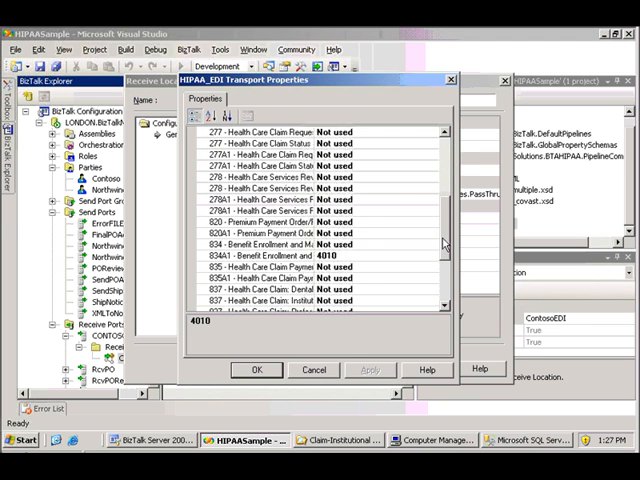
pyautogui.scroll(-3)
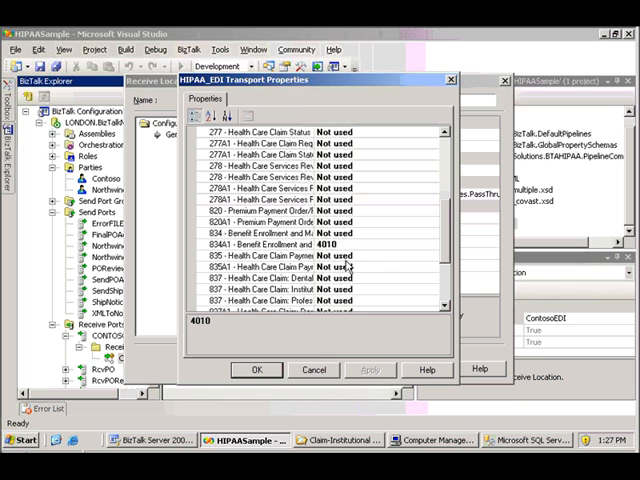
pyautogui.click(265, 369)
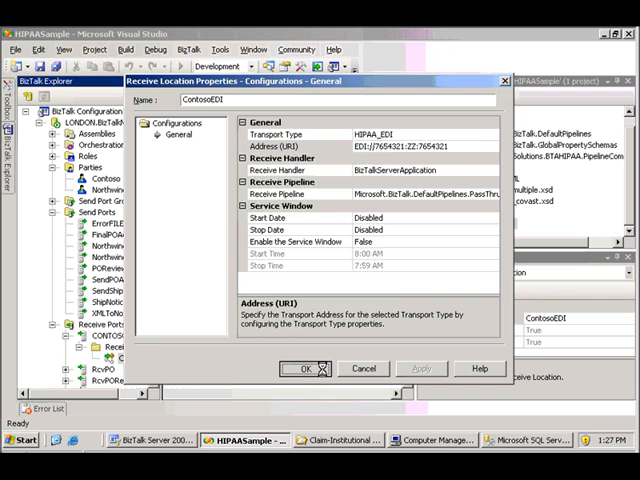
pyautogui.click(307, 369)
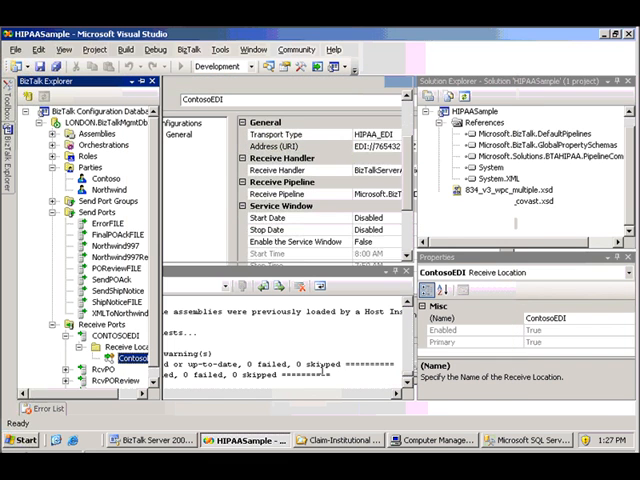